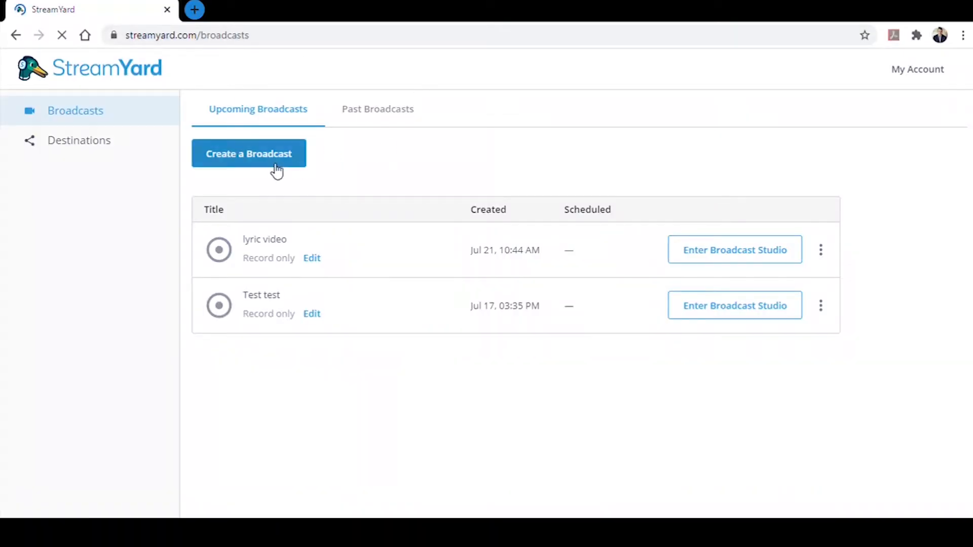
- Create the record-only 'Test test' broadcast with a YouTube destination and enter its studio
{"action": "left_click", "coordinate": [248, 153]}
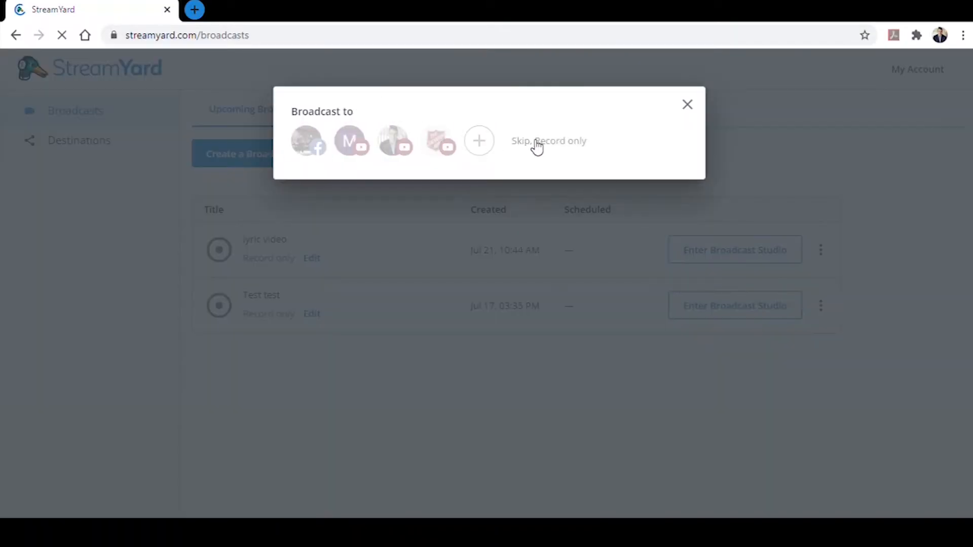
{"action": "left_click", "coordinate": [479, 140]}
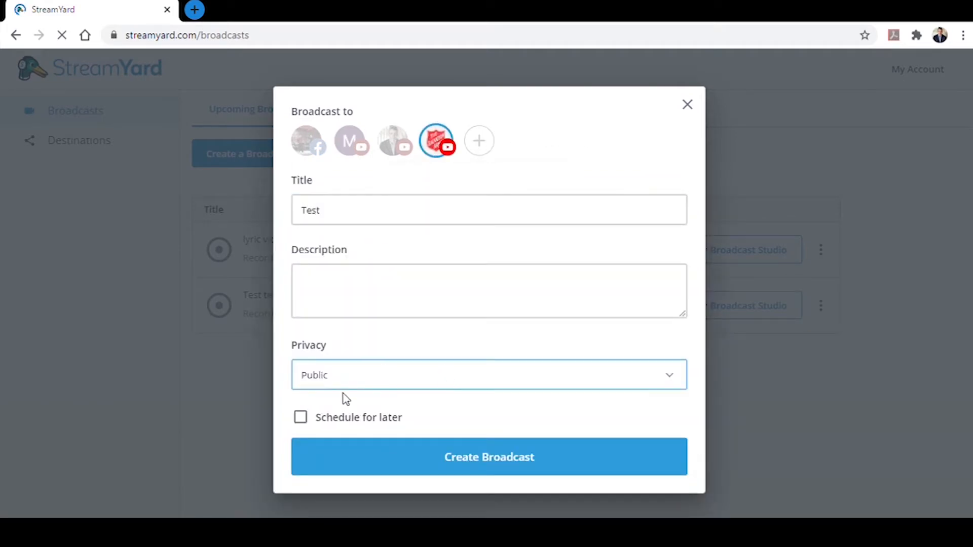
{"action": "left_click", "coordinate": [489, 458]}
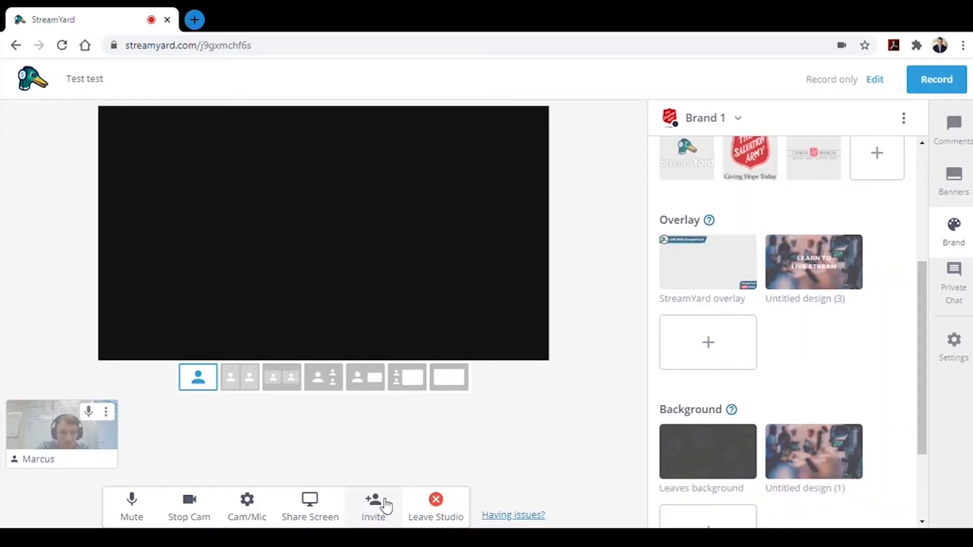
- Bring up the studio's guest invite link for the second computer
{"action": "left_click", "coordinate": [374, 506]}
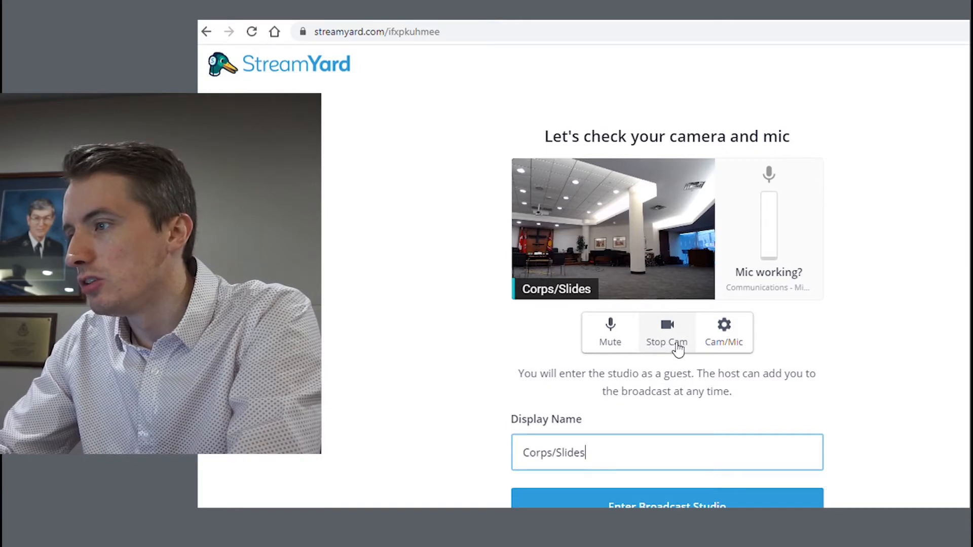
- Show the guest's camera settings with the Logitech Webcam C930e feed
{"action": "left_click", "coordinate": [724, 332]}
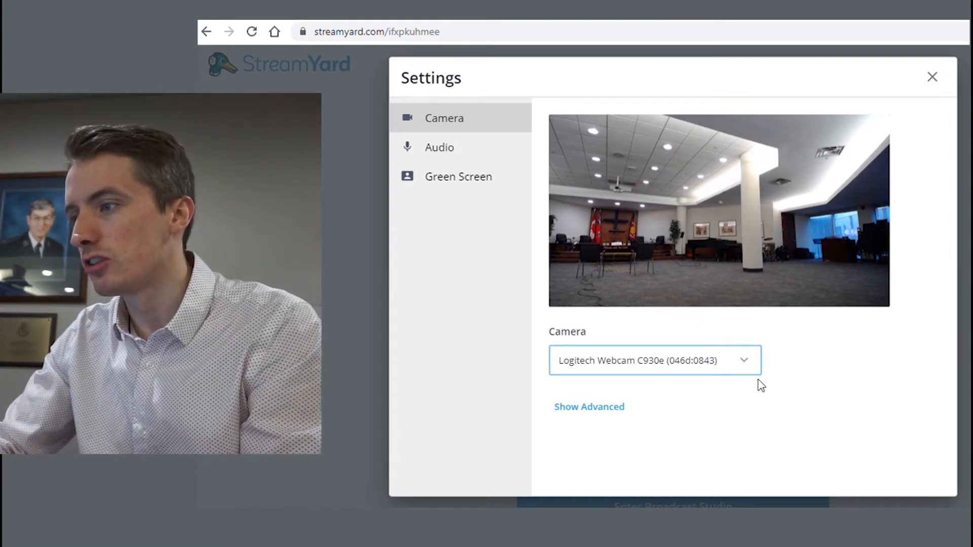
- Confirm the guest mic, join the studio backstage as Corps/Slides and bring up the screen-share picker
{"action": "left_click", "coordinate": [439, 147]}
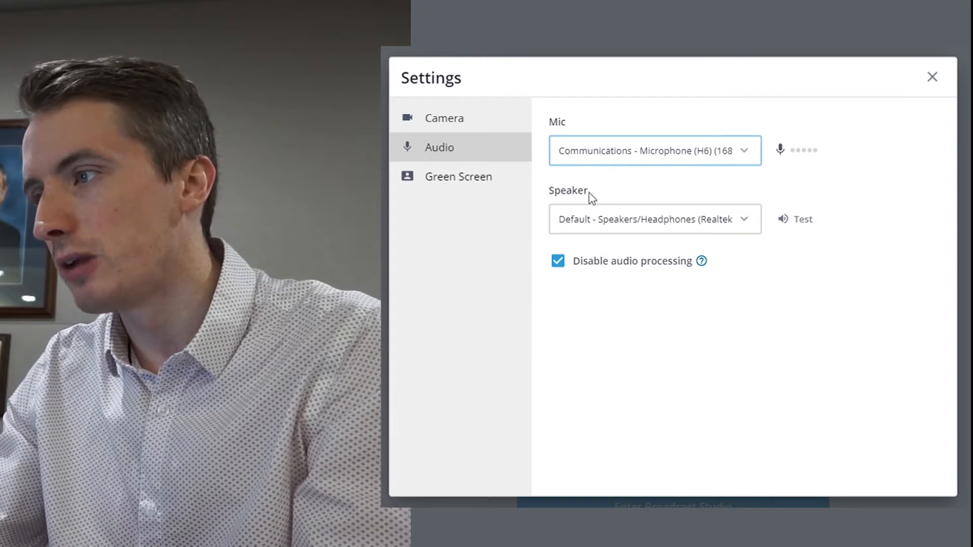
{"action": "mouse_move", "coordinate": [849, 198]}
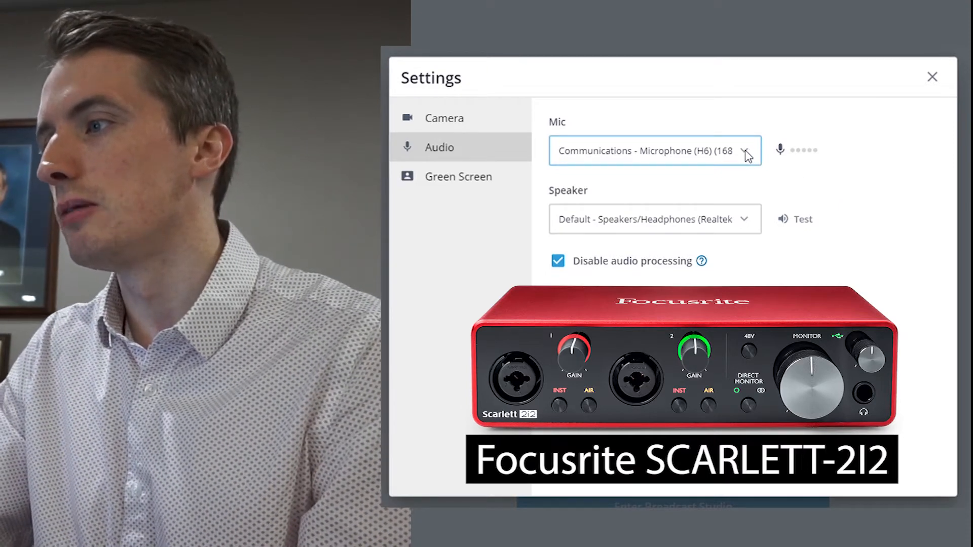
{"action": "mouse_move", "coordinate": [767, 128]}
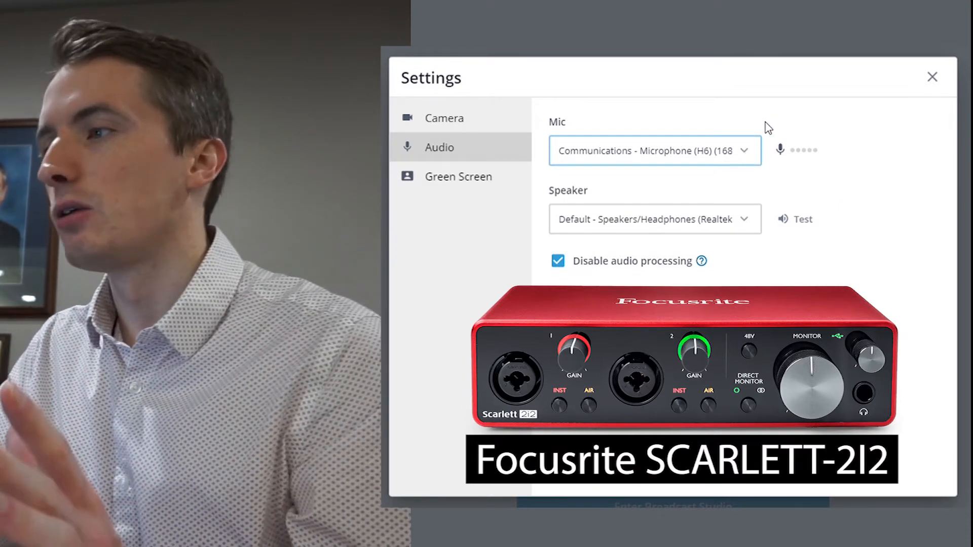
{"action": "mouse_move", "coordinate": [891, 153]}
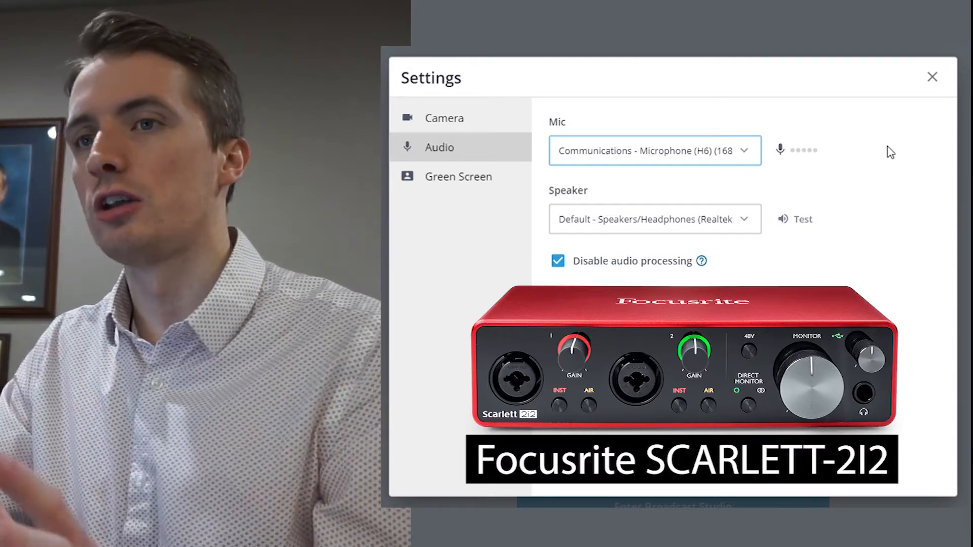
{"action": "left_click", "coordinate": [932, 76]}
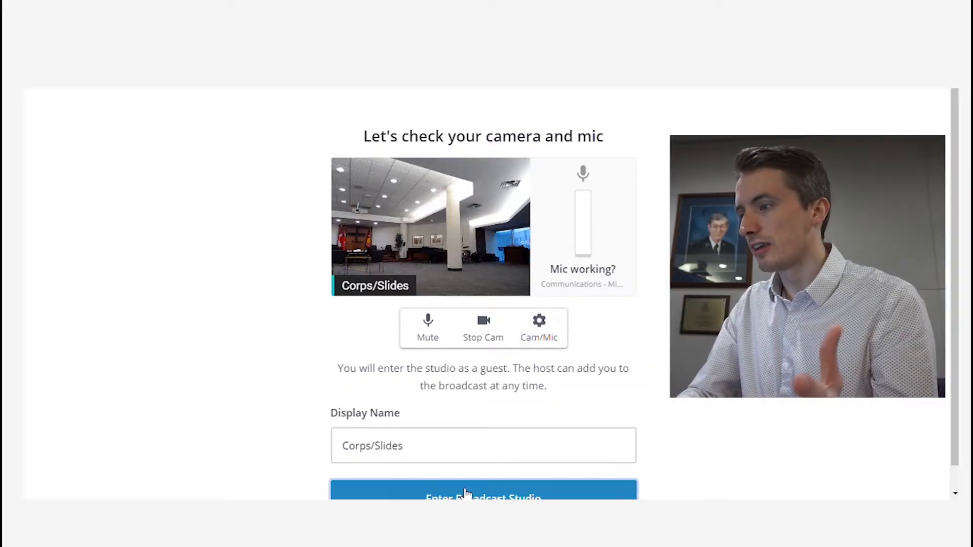
{"action": "left_click", "coordinate": [482, 497]}
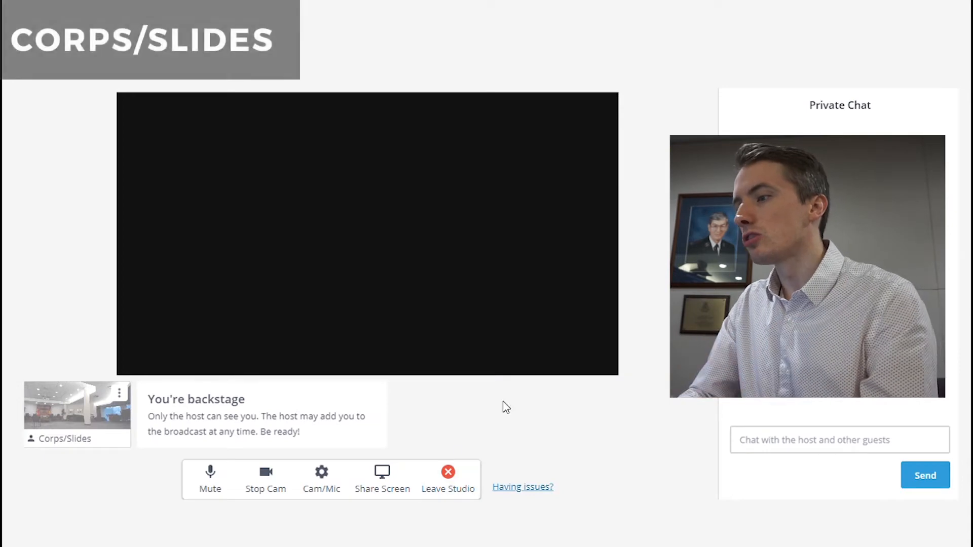
{"action": "mouse_move", "coordinate": [391, 452]}
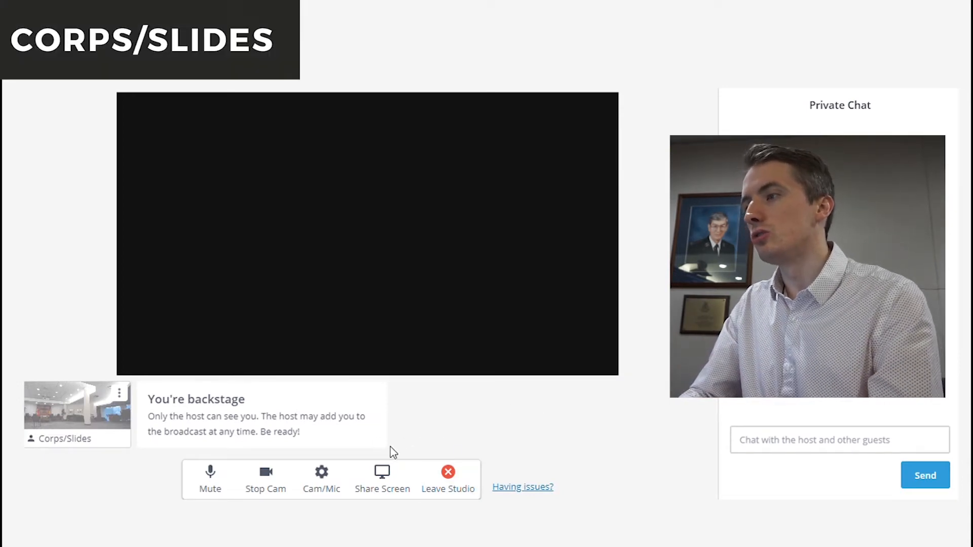
{"action": "left_click", "coordinate": [382, 477]}
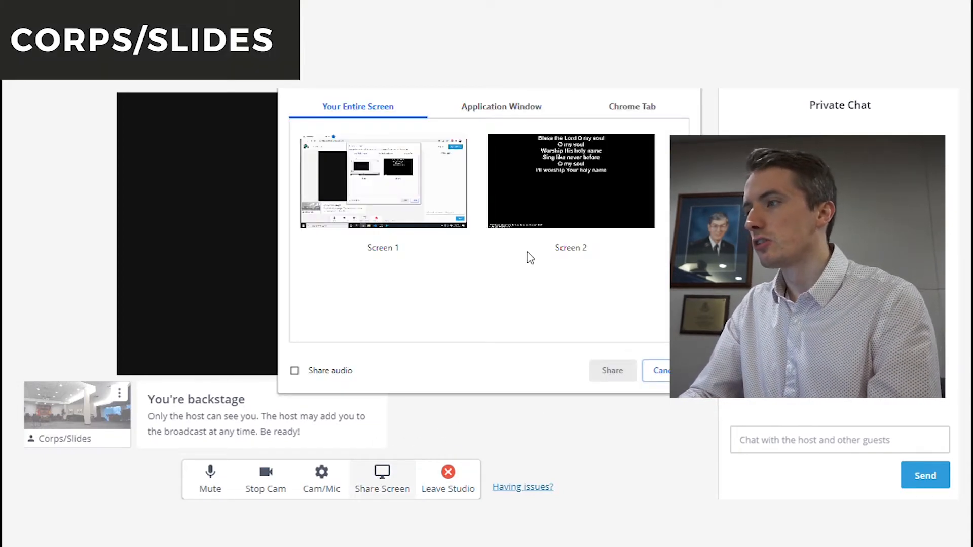